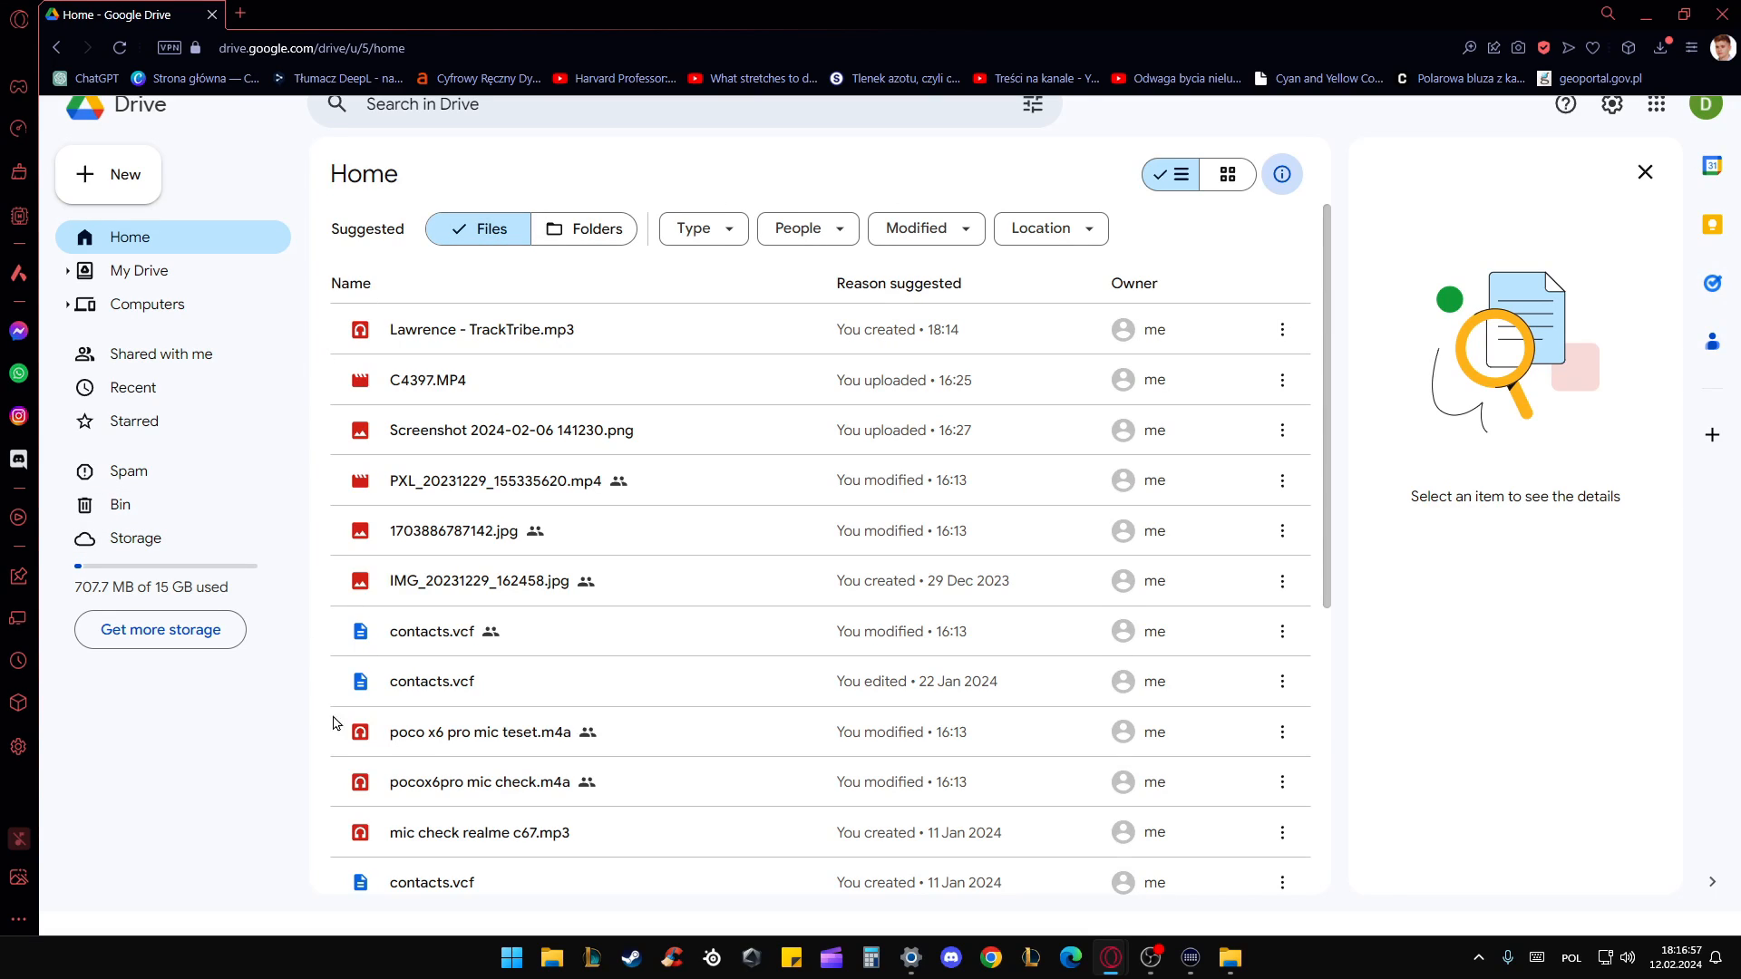
mouse_move(694, 479)
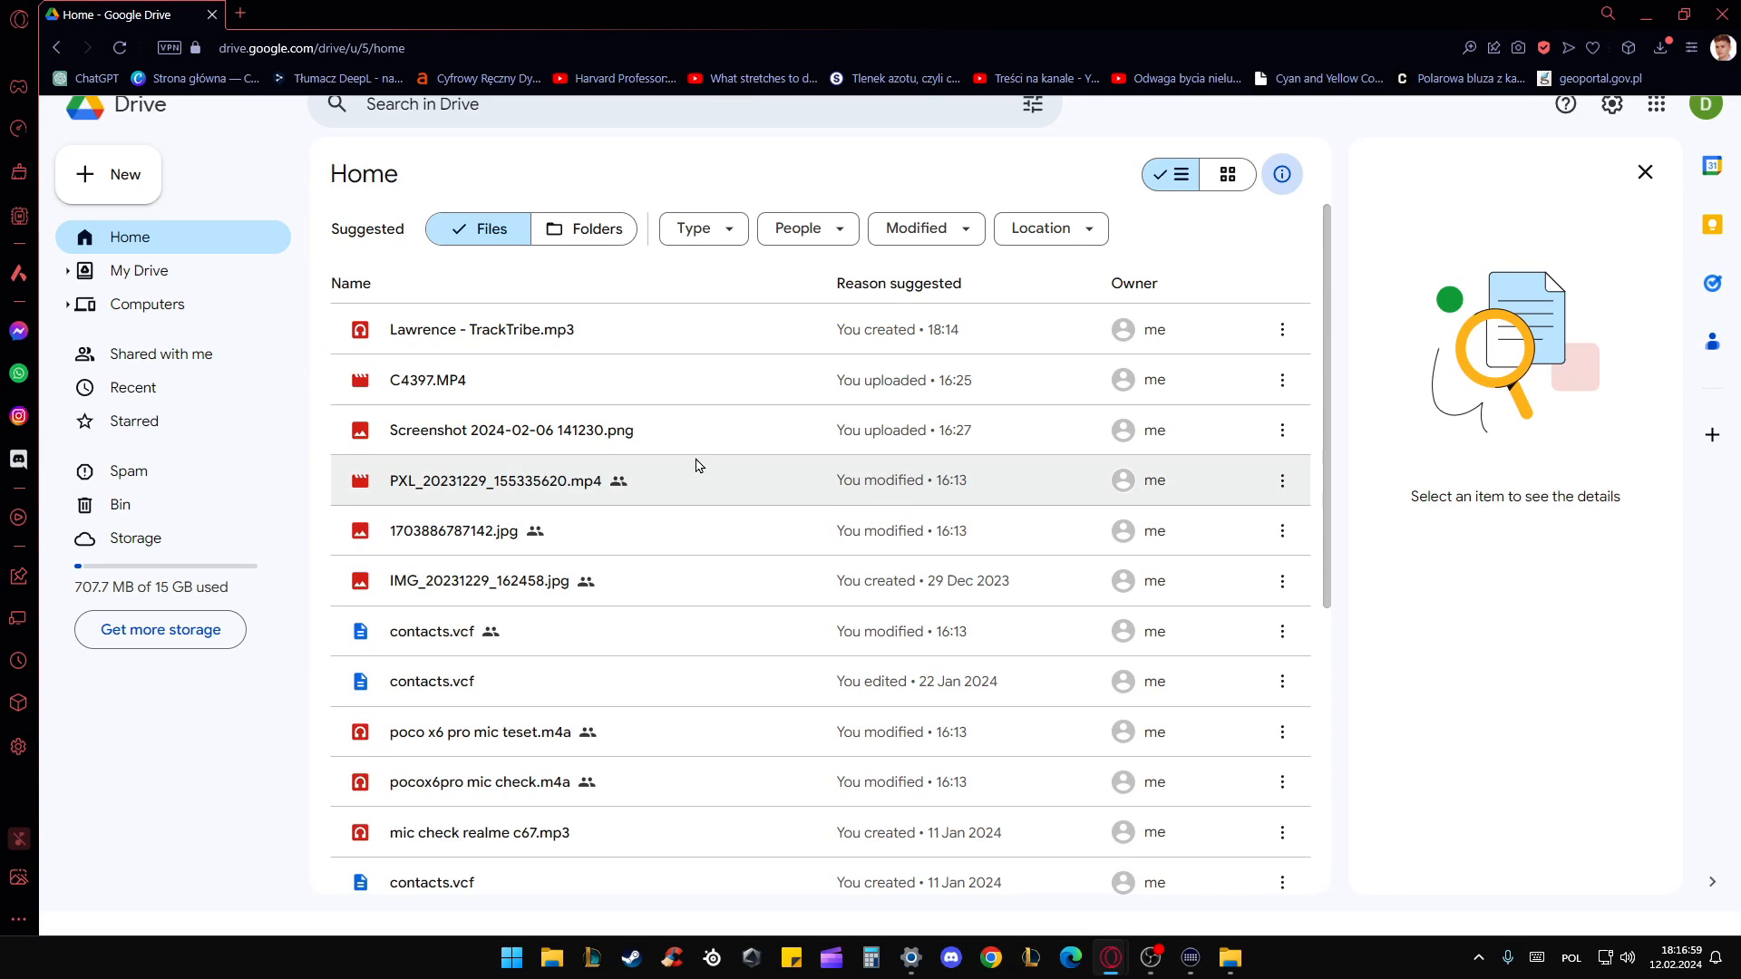
Show the My Drive file list with its folders and files.
left_click(138, 270)
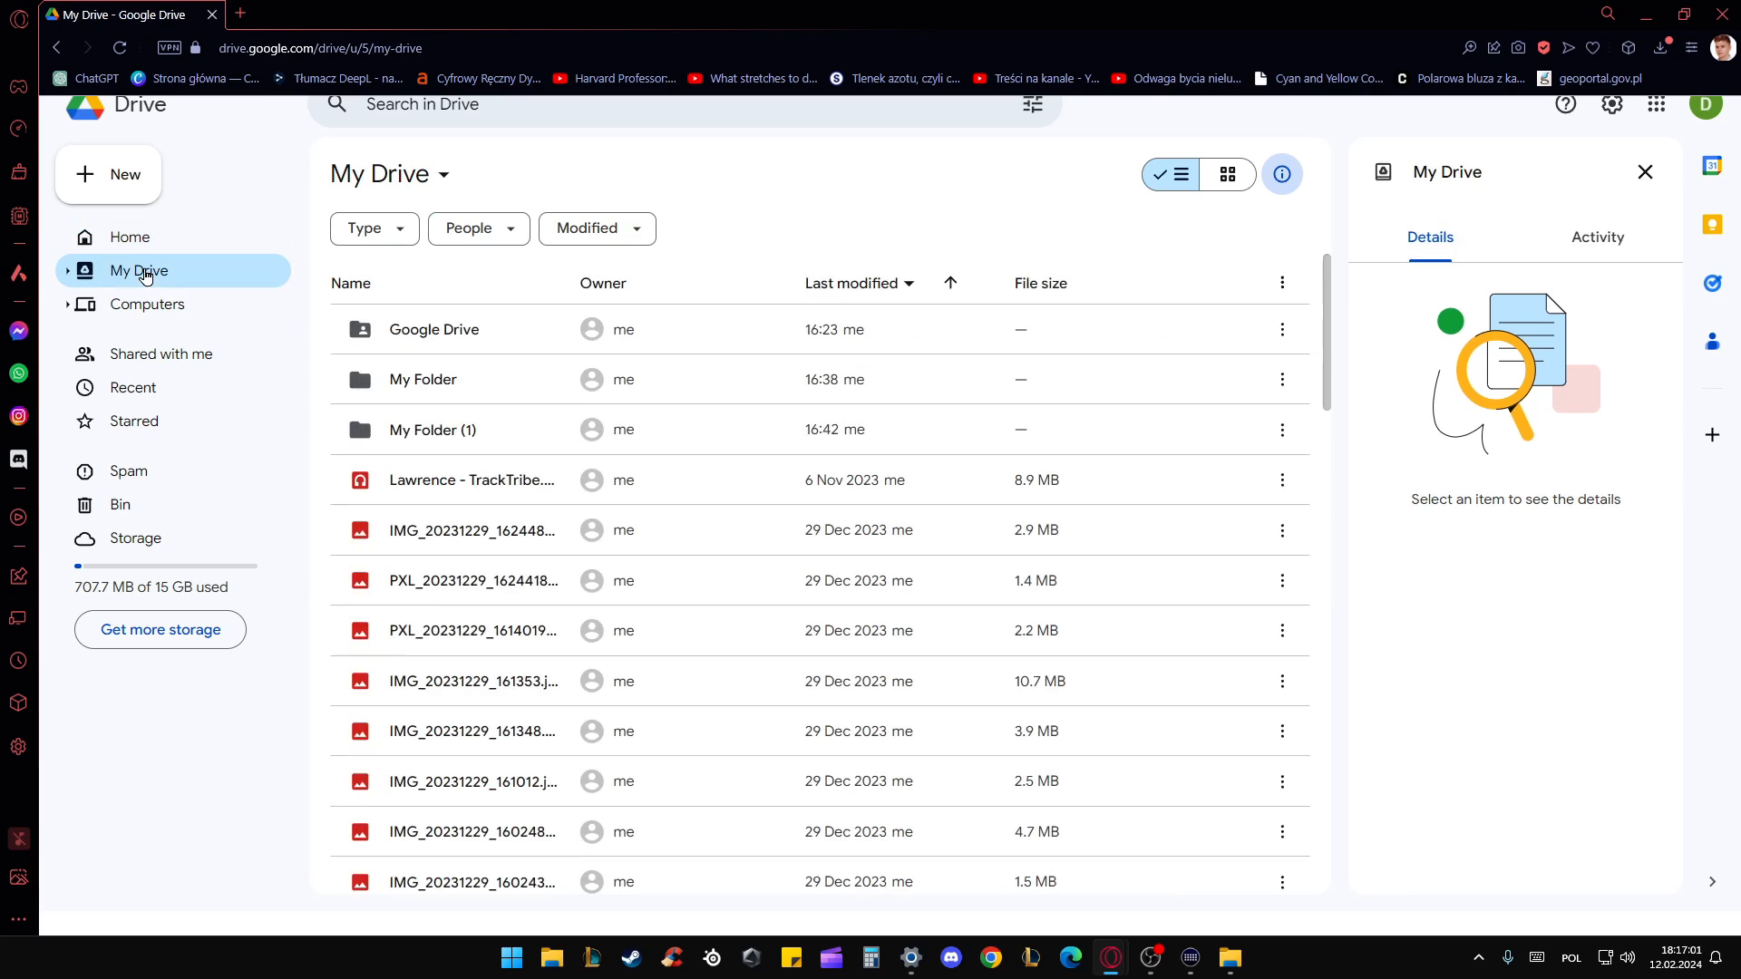
mouse_move(749, 361)
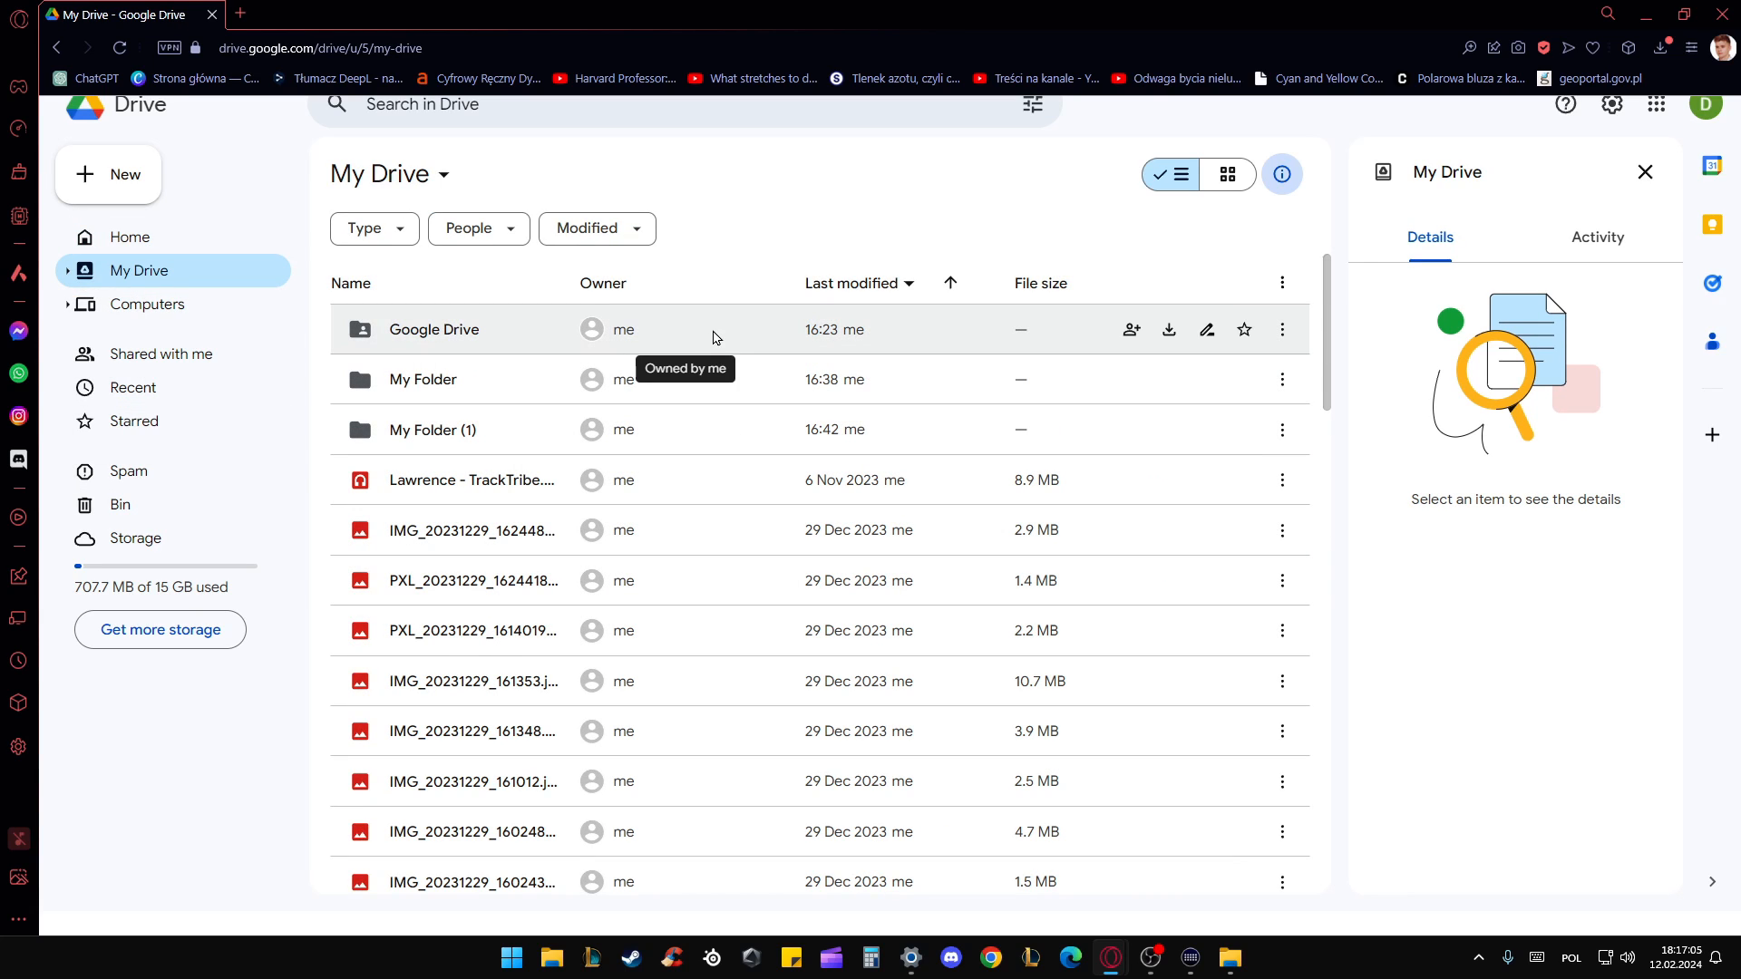
left_click(434, 328)
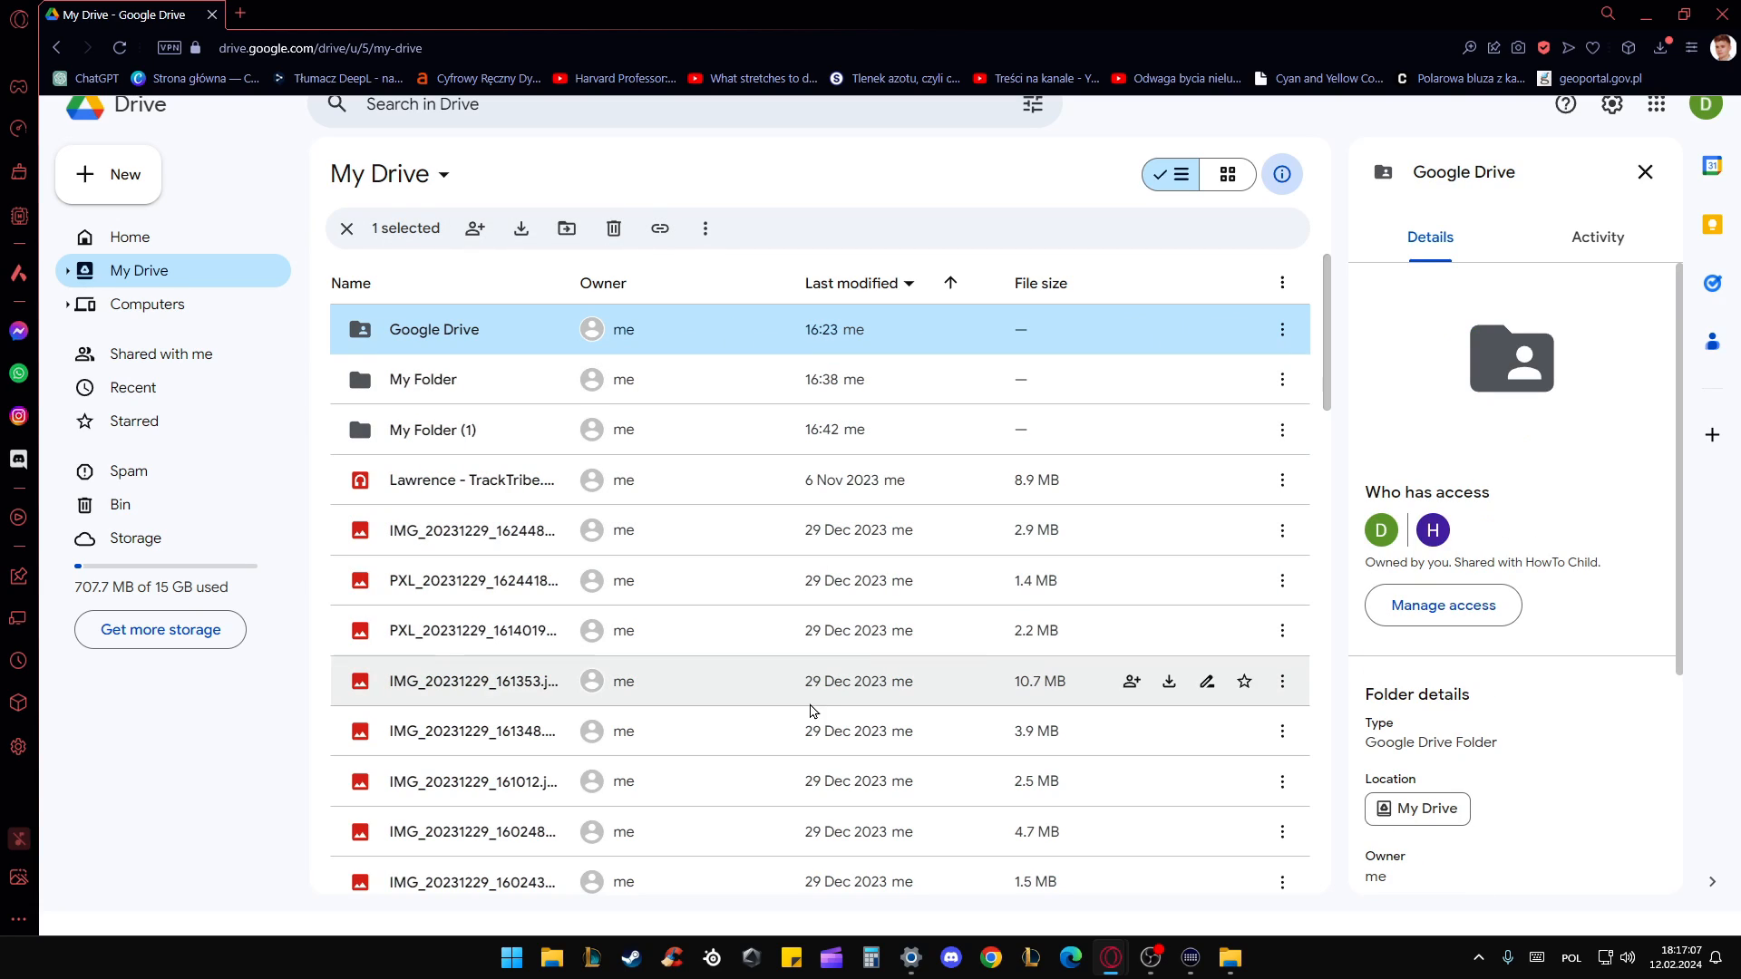
mouse_move(858, 680)
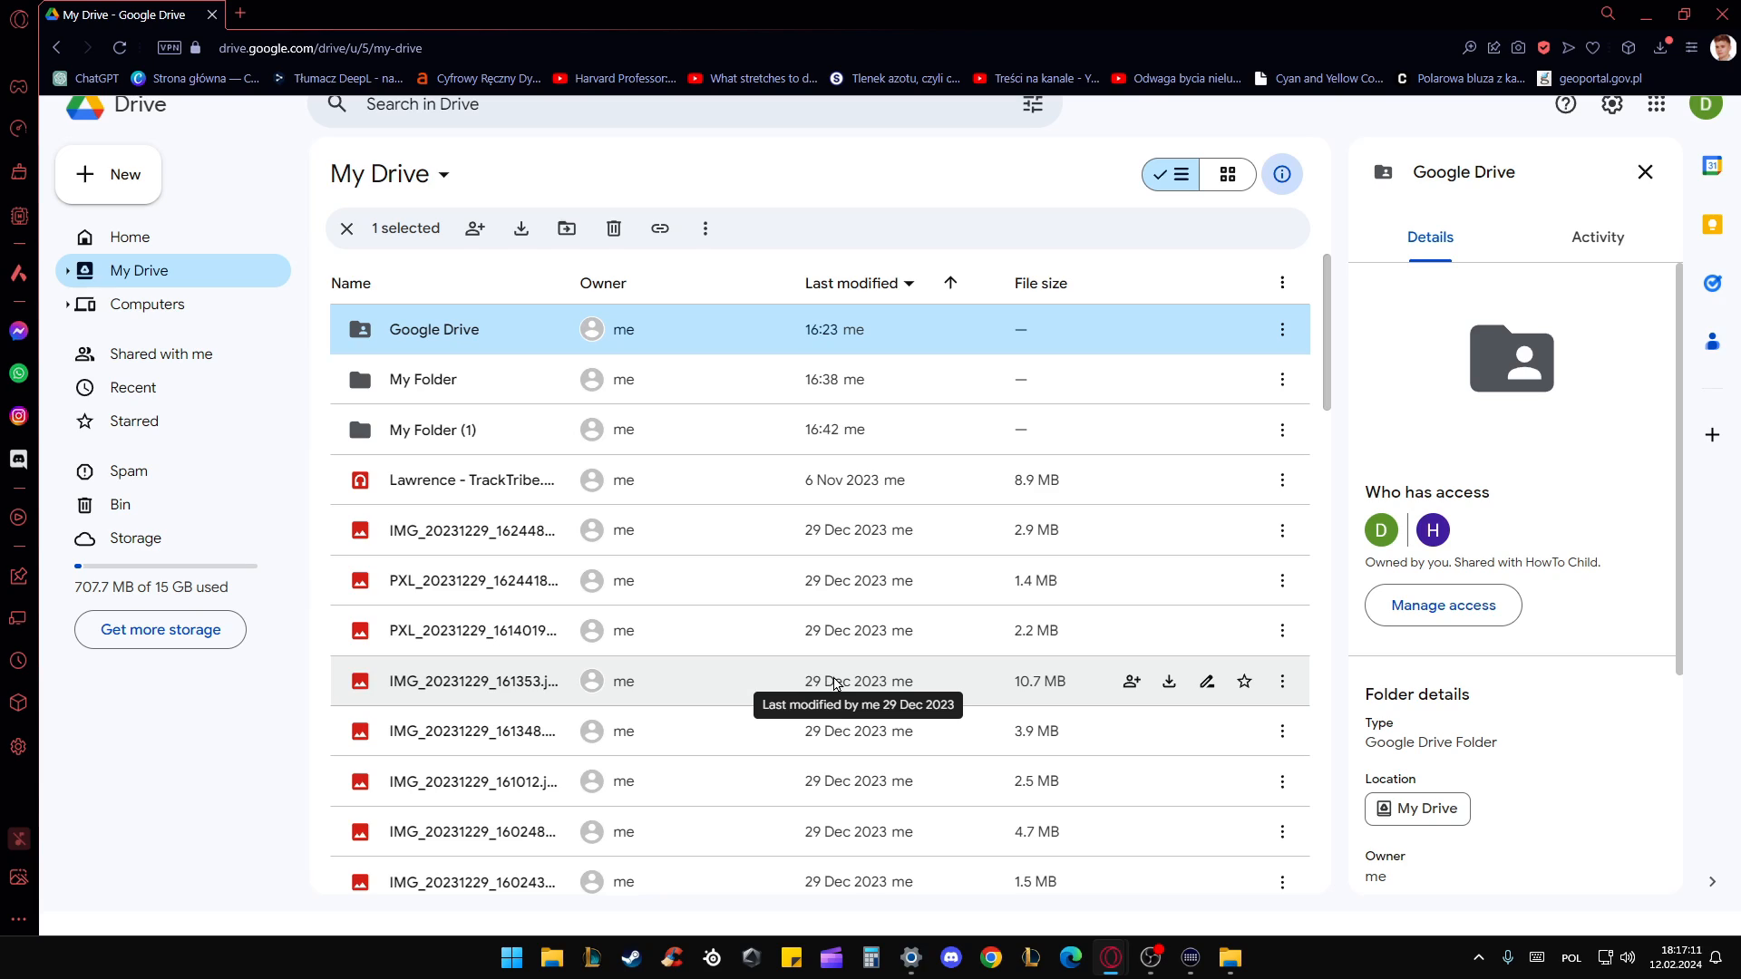
mouse_move(780, 530)
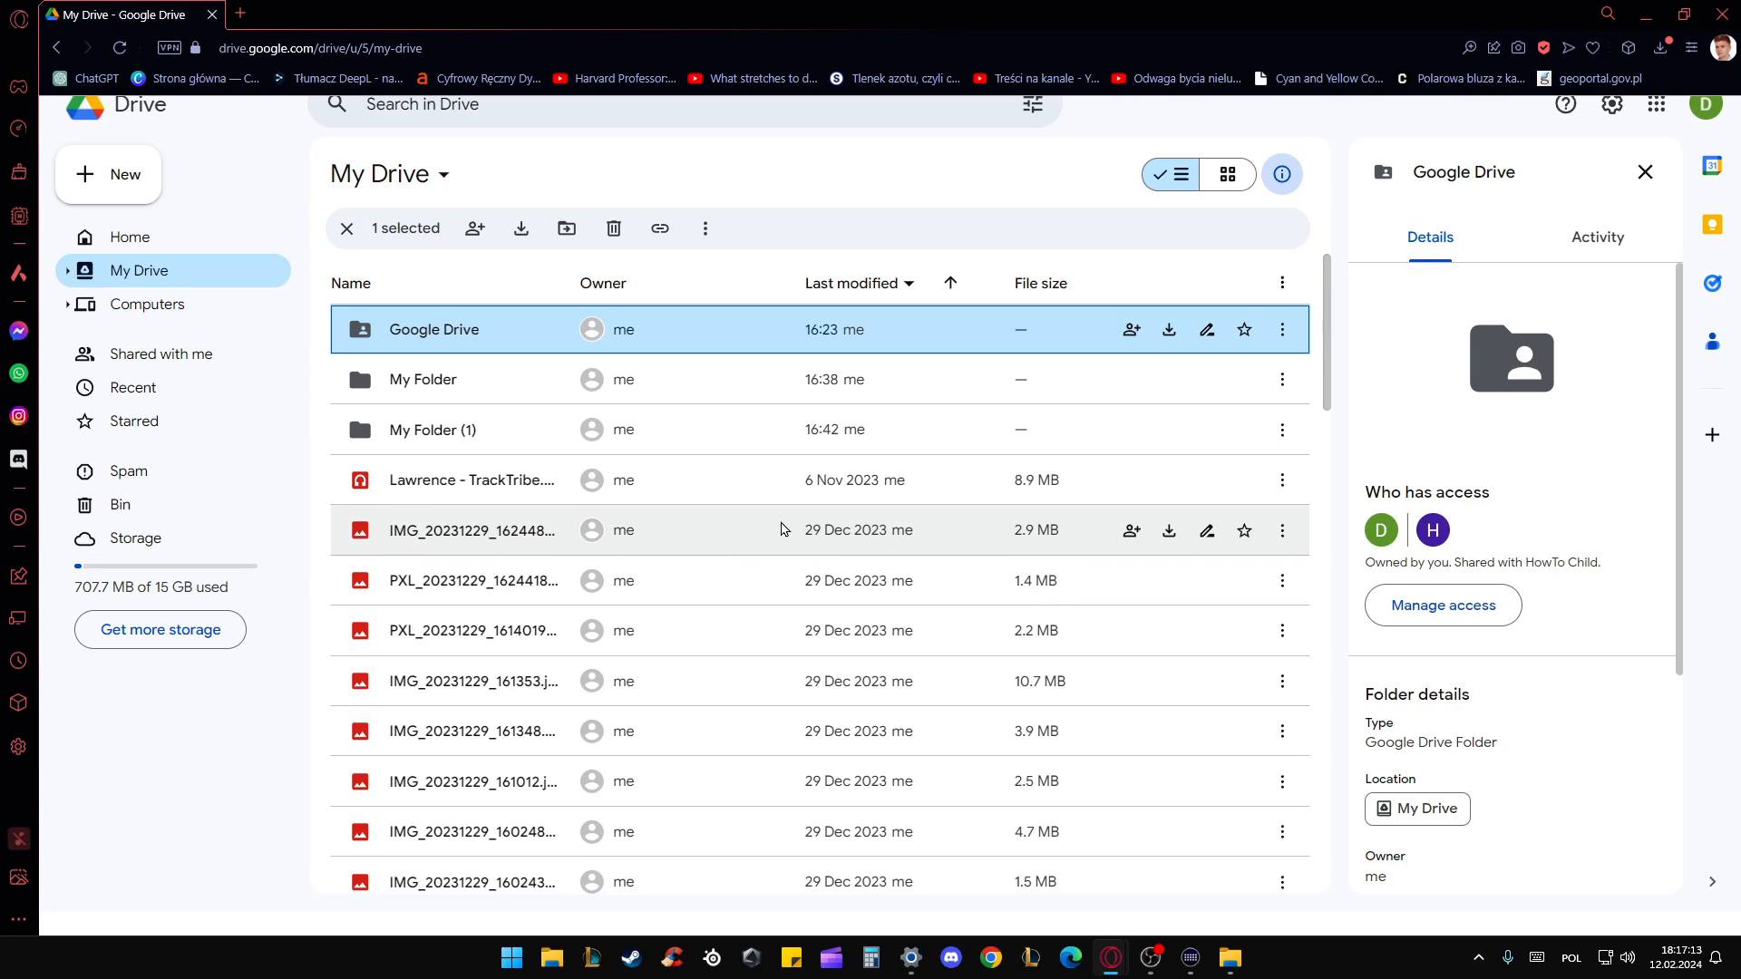
key("ctrl+a")
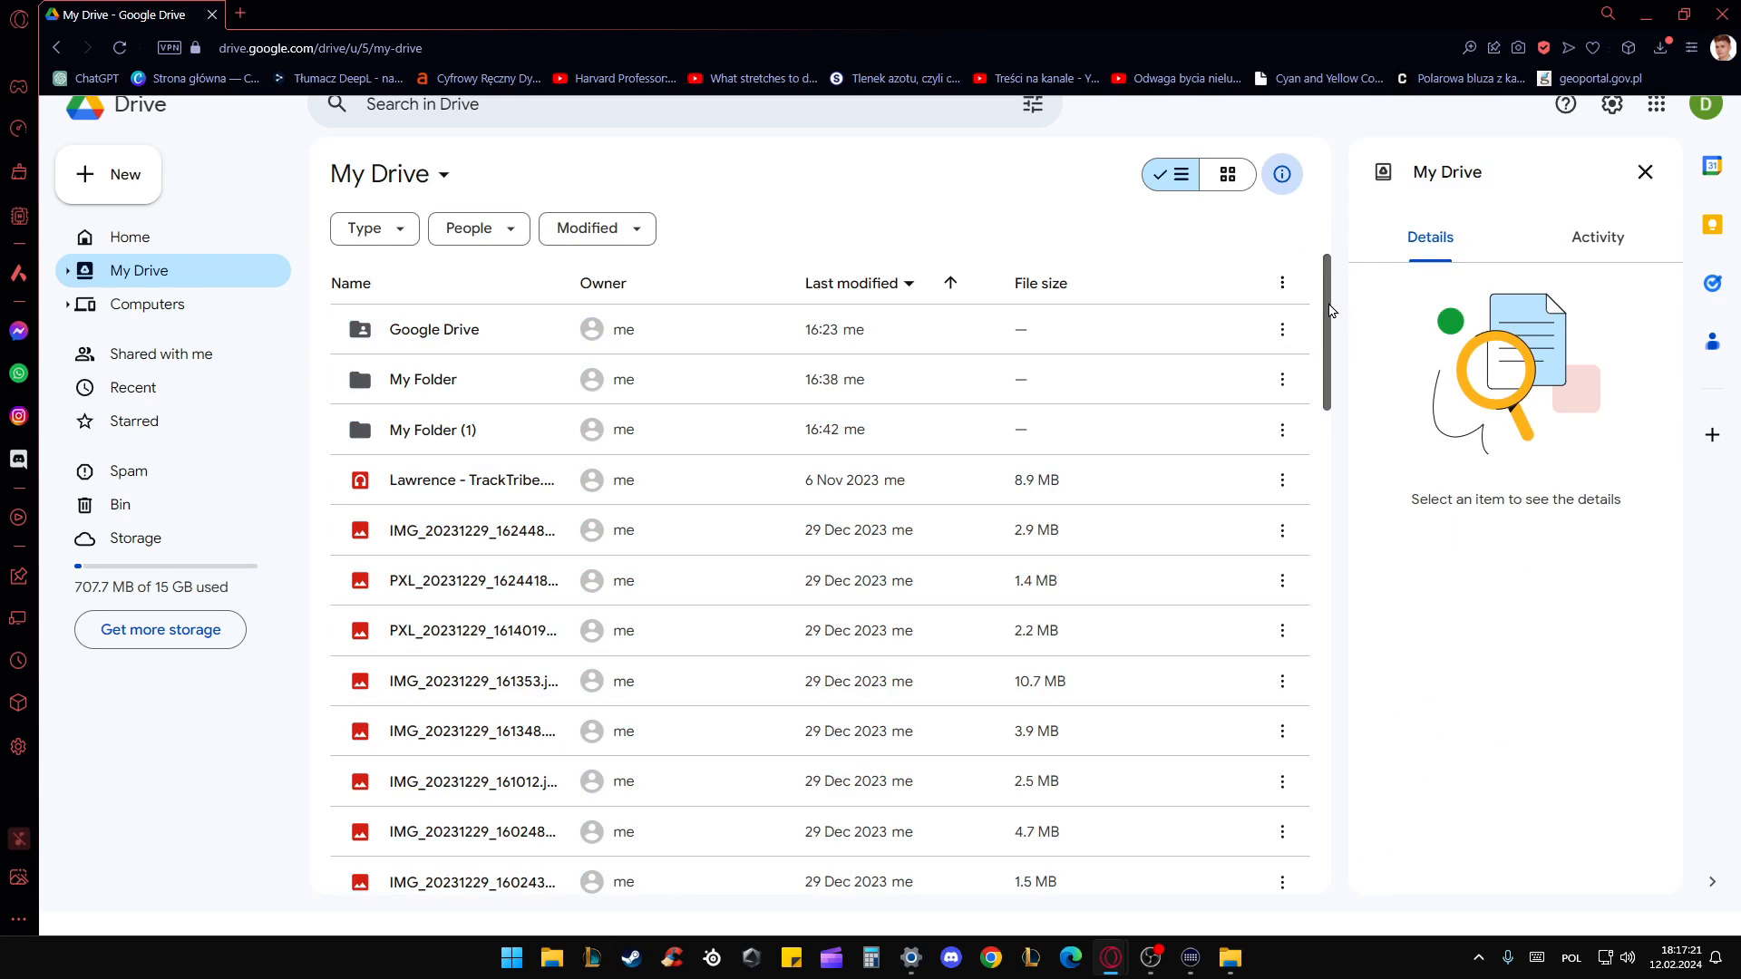
Scroll to the bottom of the My Drive list, ending at the shared contacts.vcf.
scroll("down", 3)
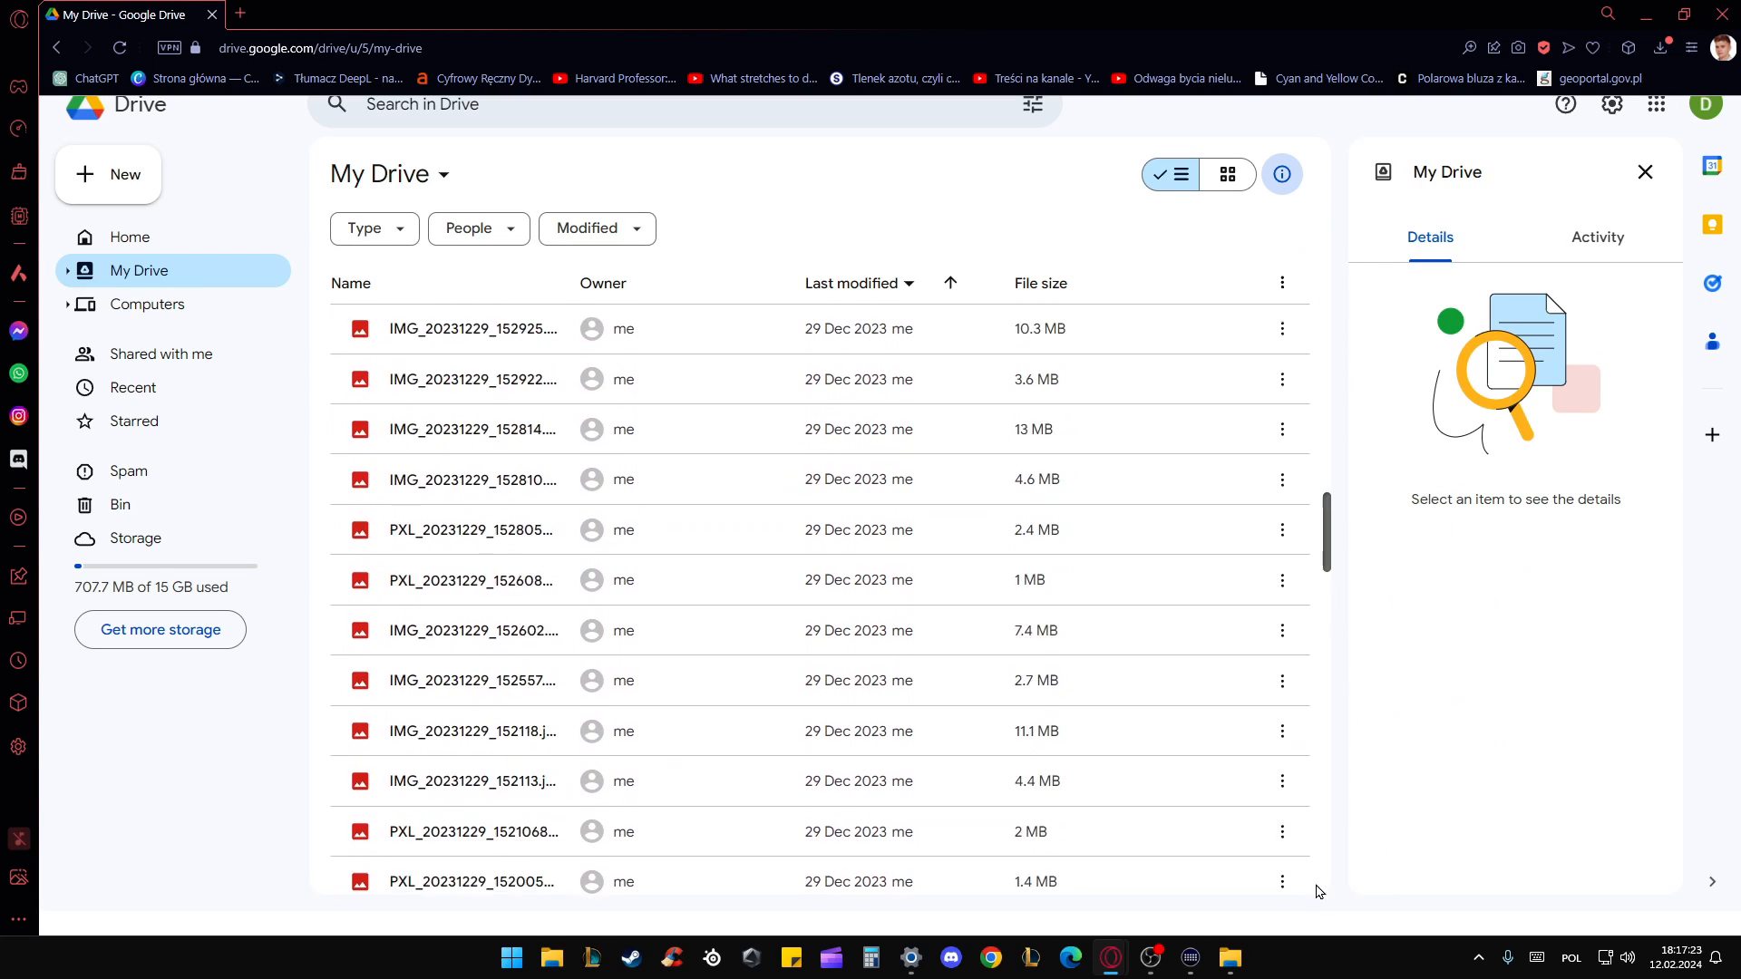
scroll("down", 3)
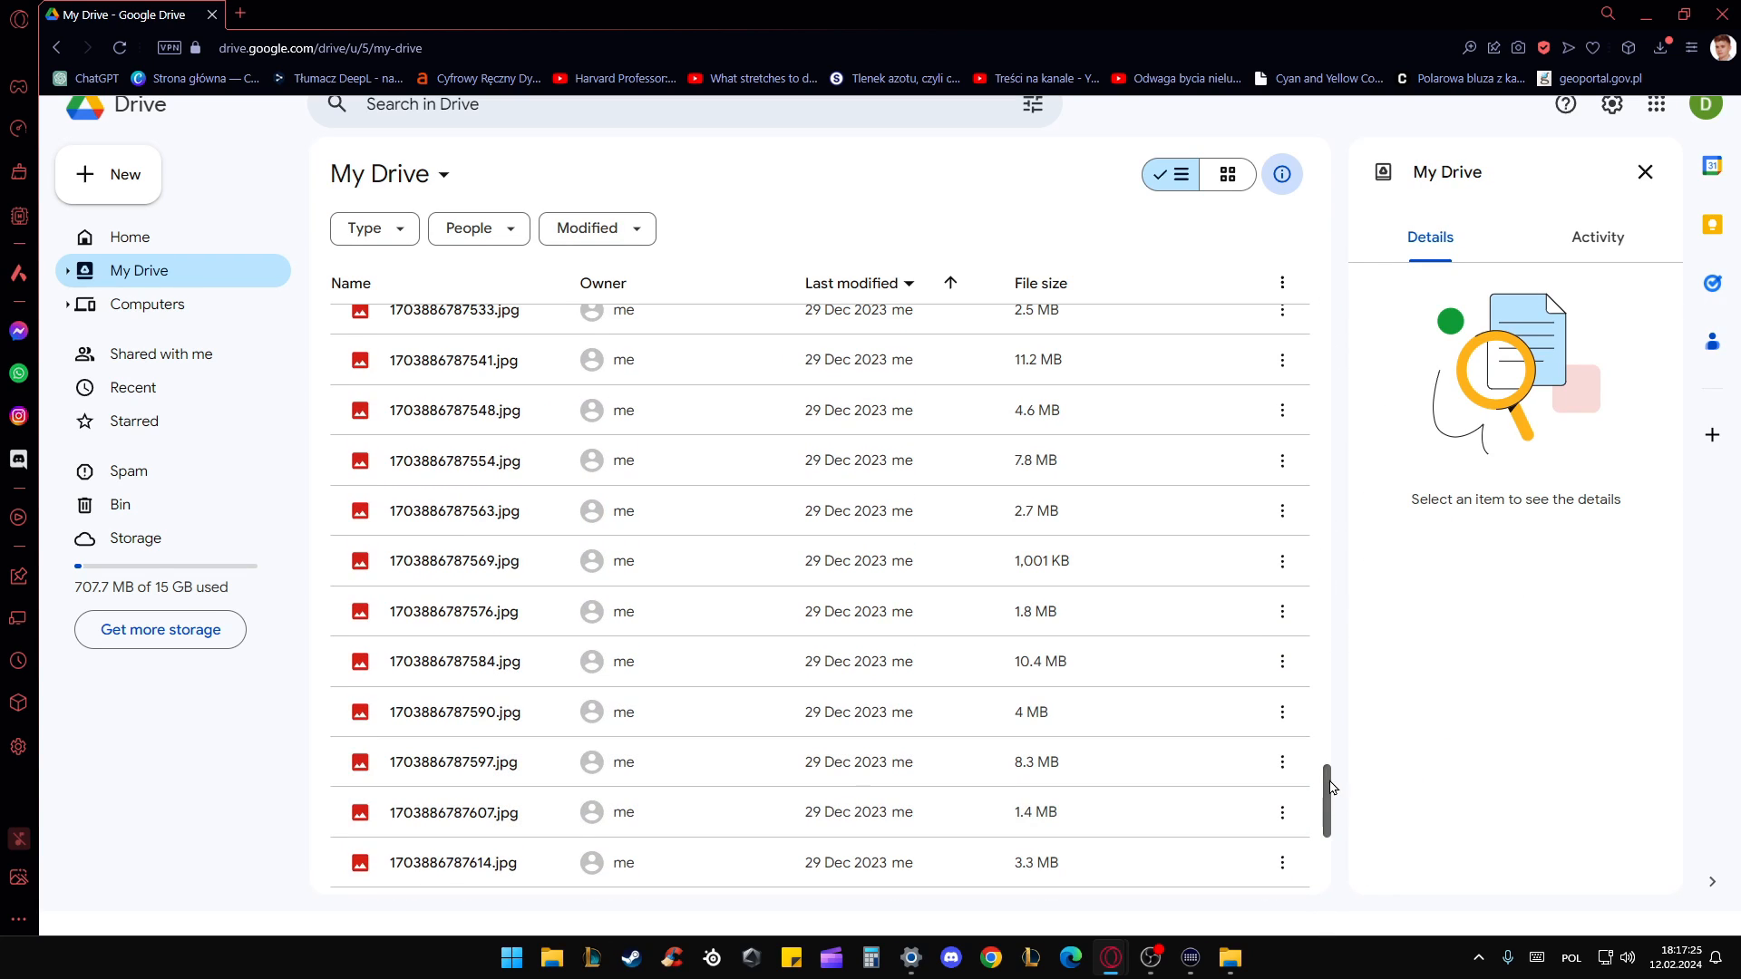
scroll("down", 3)
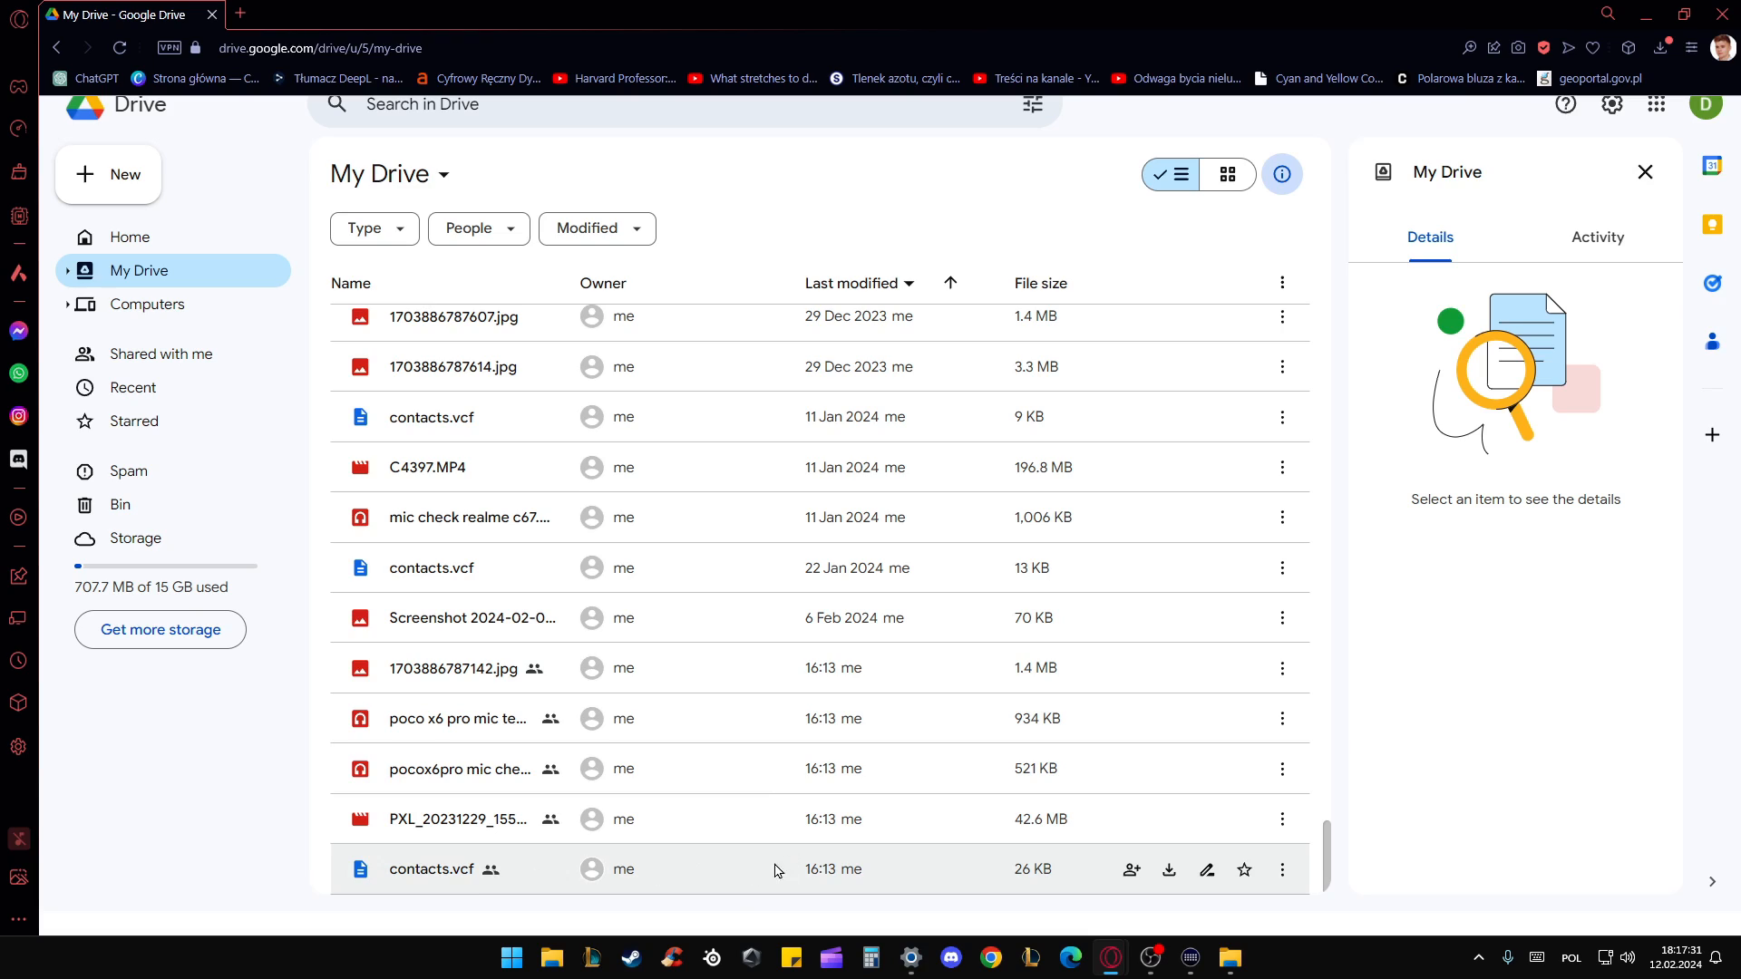
Select the last contacts.vcf and extend the selection to all 110 items, returning to the top.
left_click(431, 868)
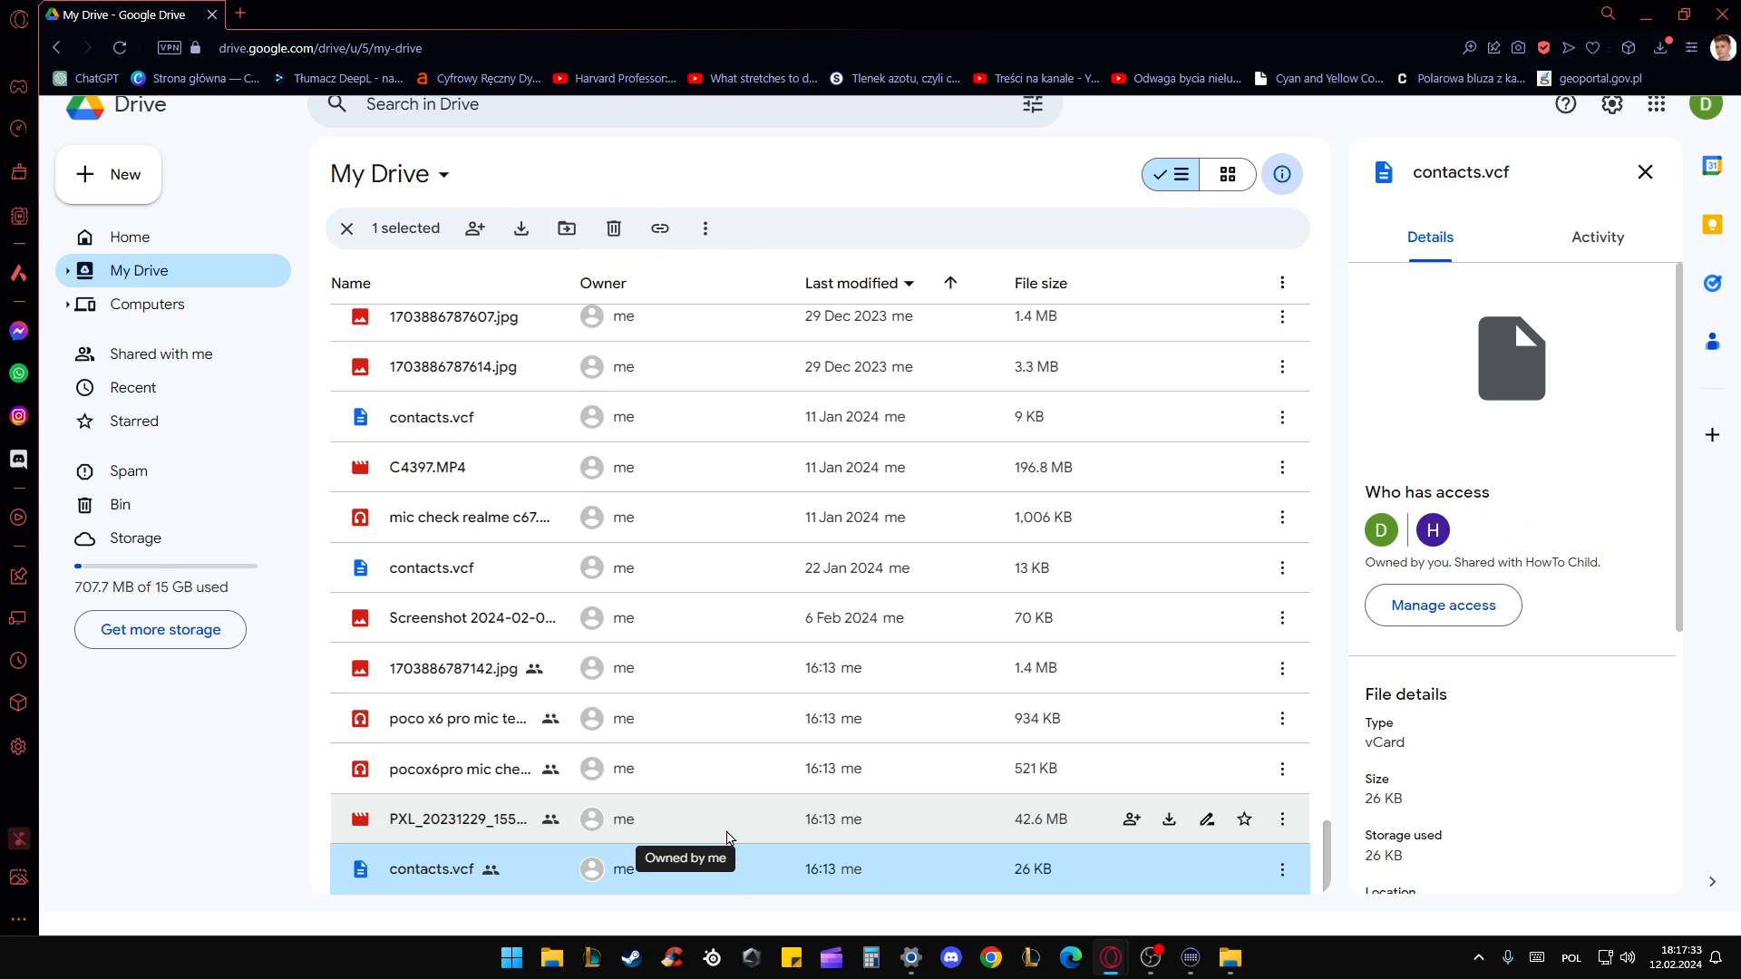
mouse_move(744, 807)
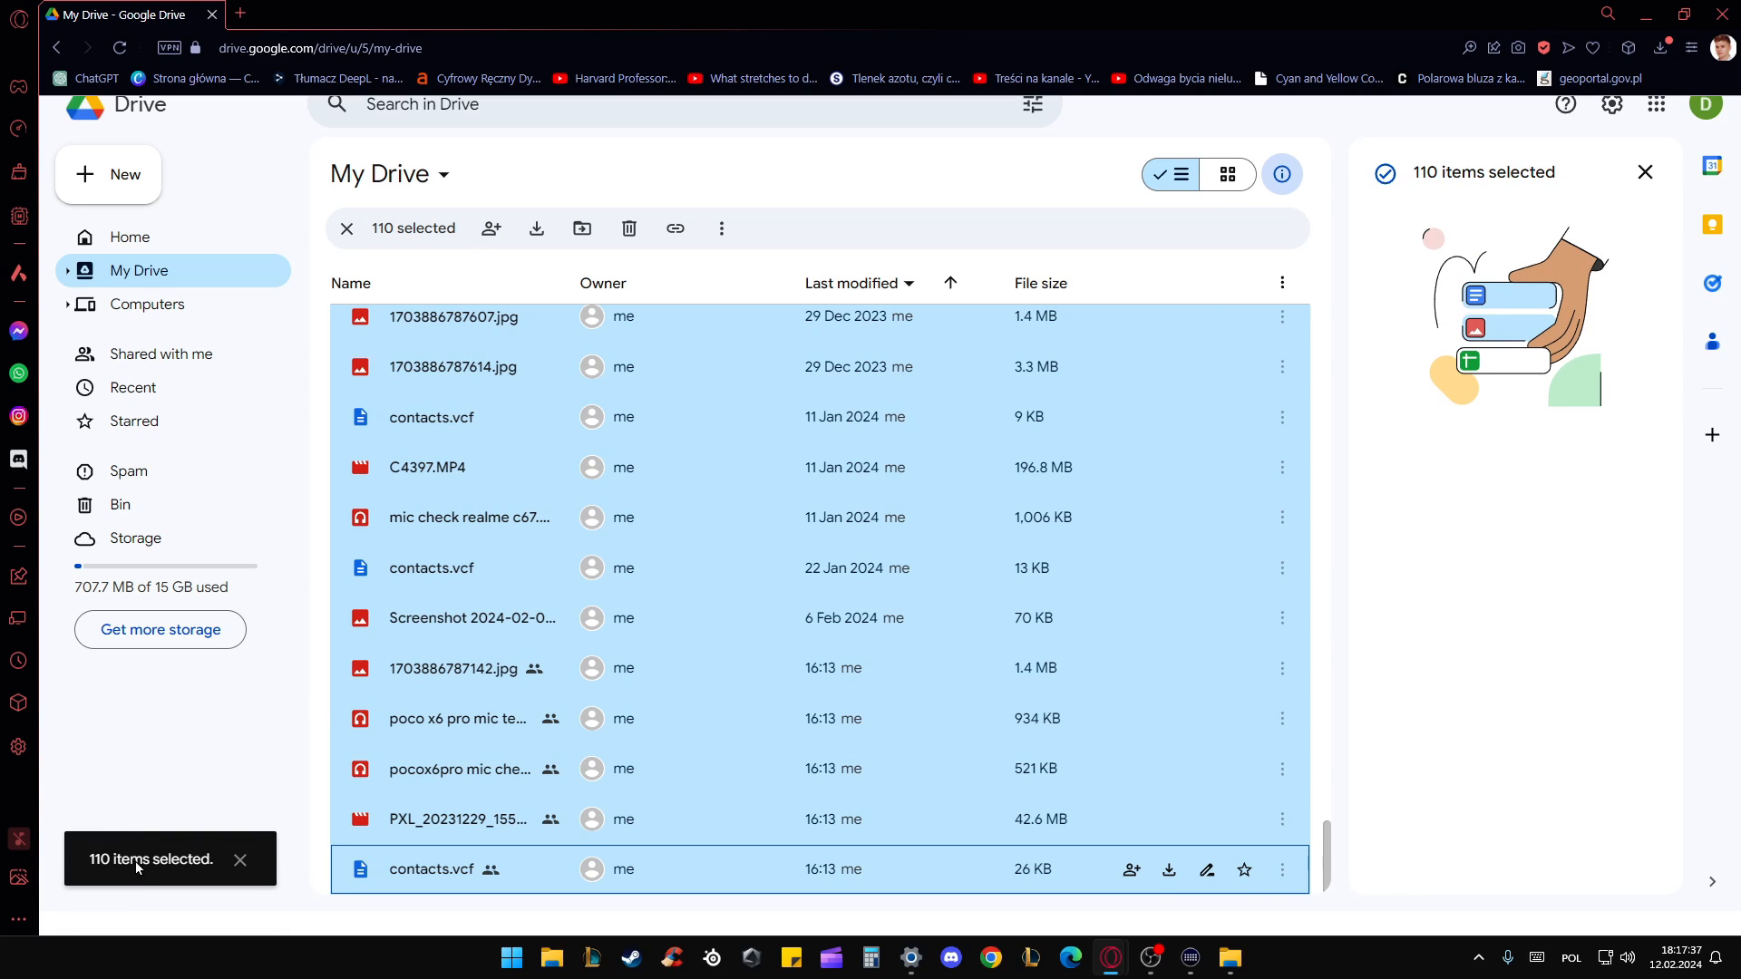
mouse_move(1095, 780)
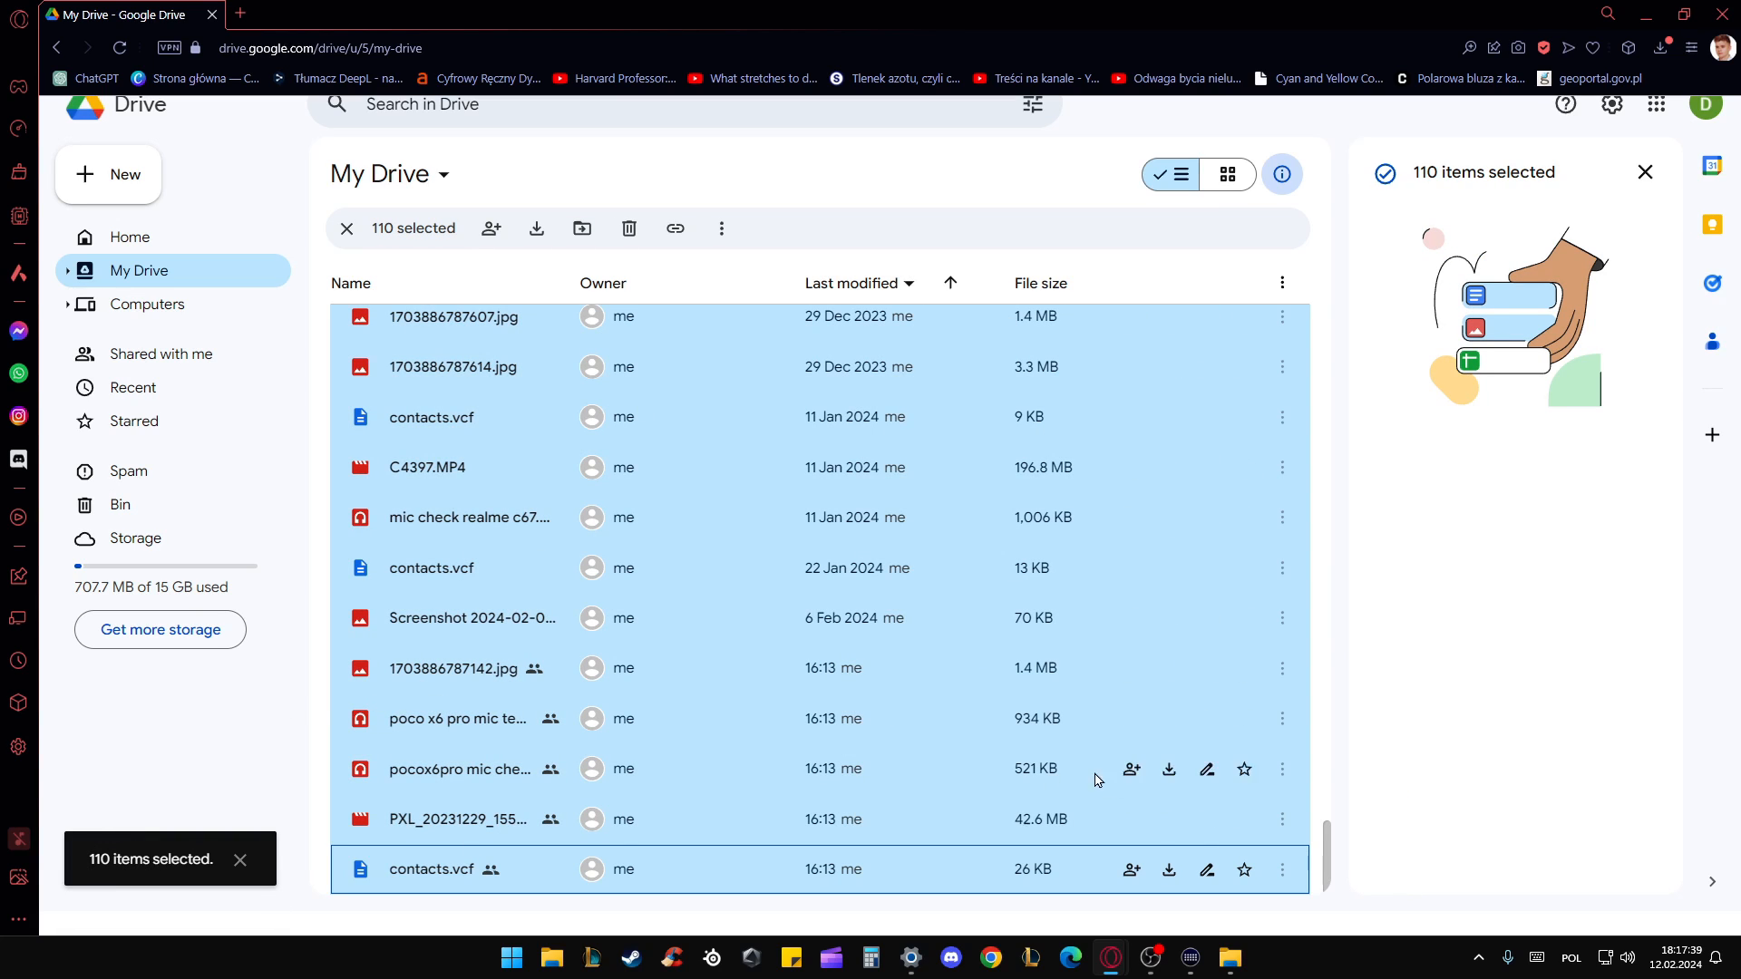
scroll("up", 3)
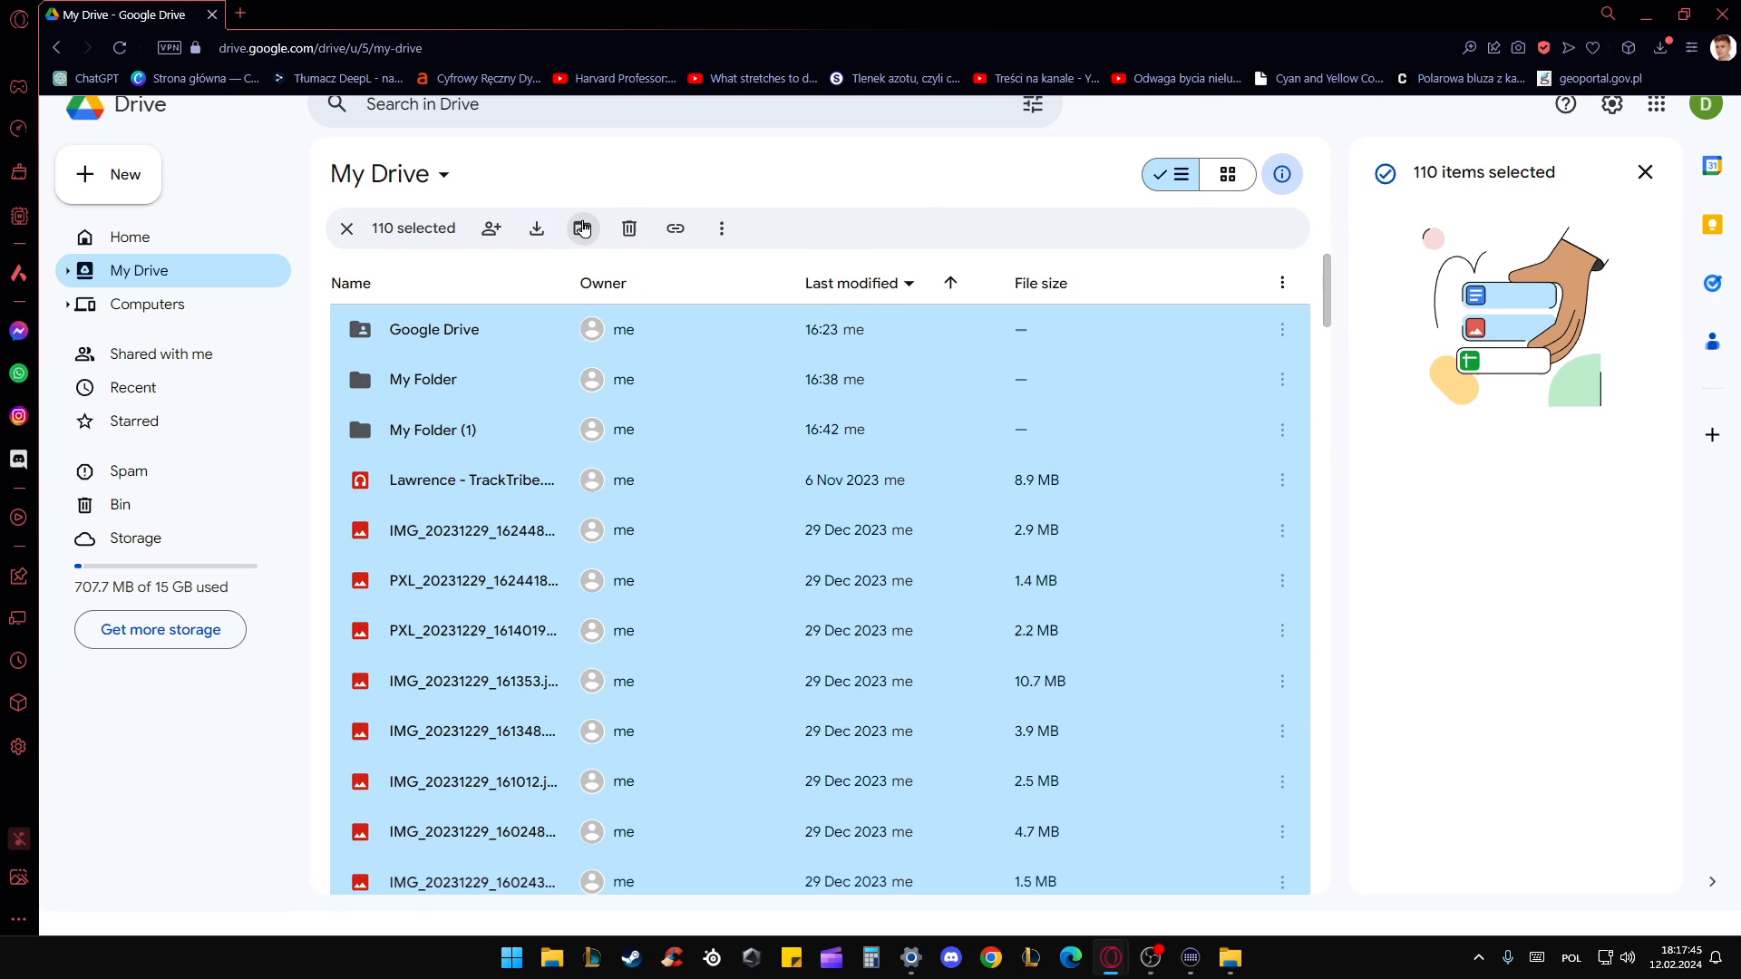
Show the bulk actions' Organise menu, then narrow the selection to 1703886787614.jpg.
left_click(720, 228)
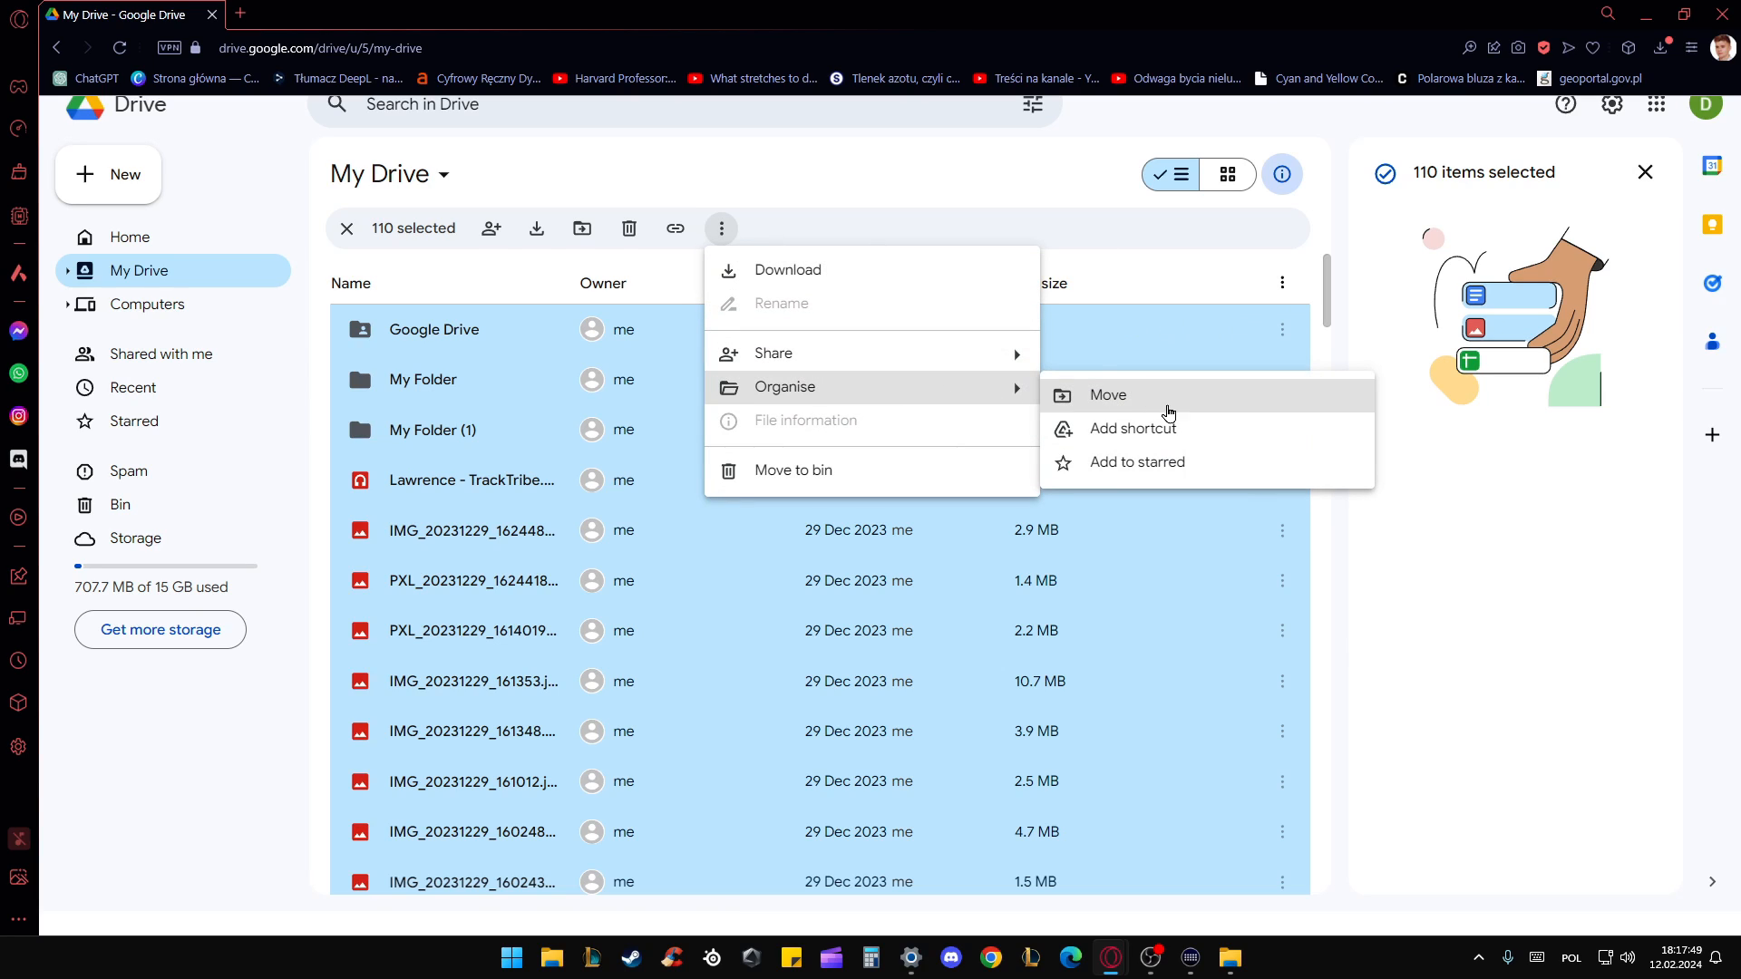
mouse_move(1130, 266)
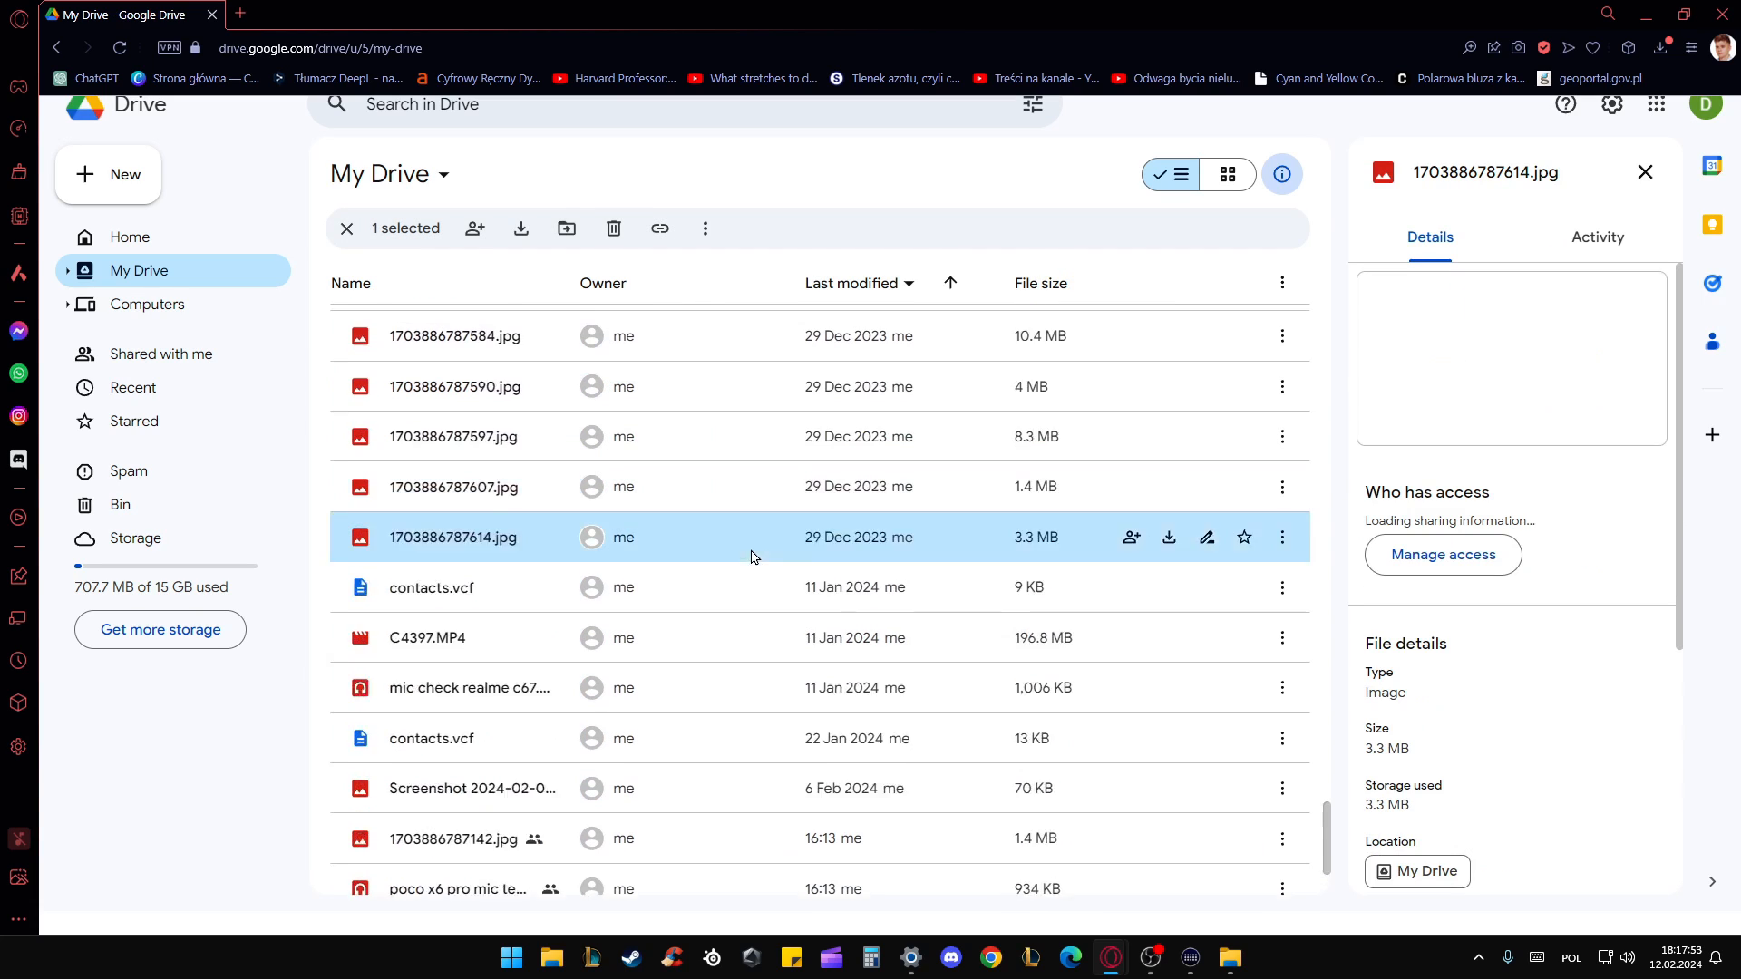
scroll("up", 3)
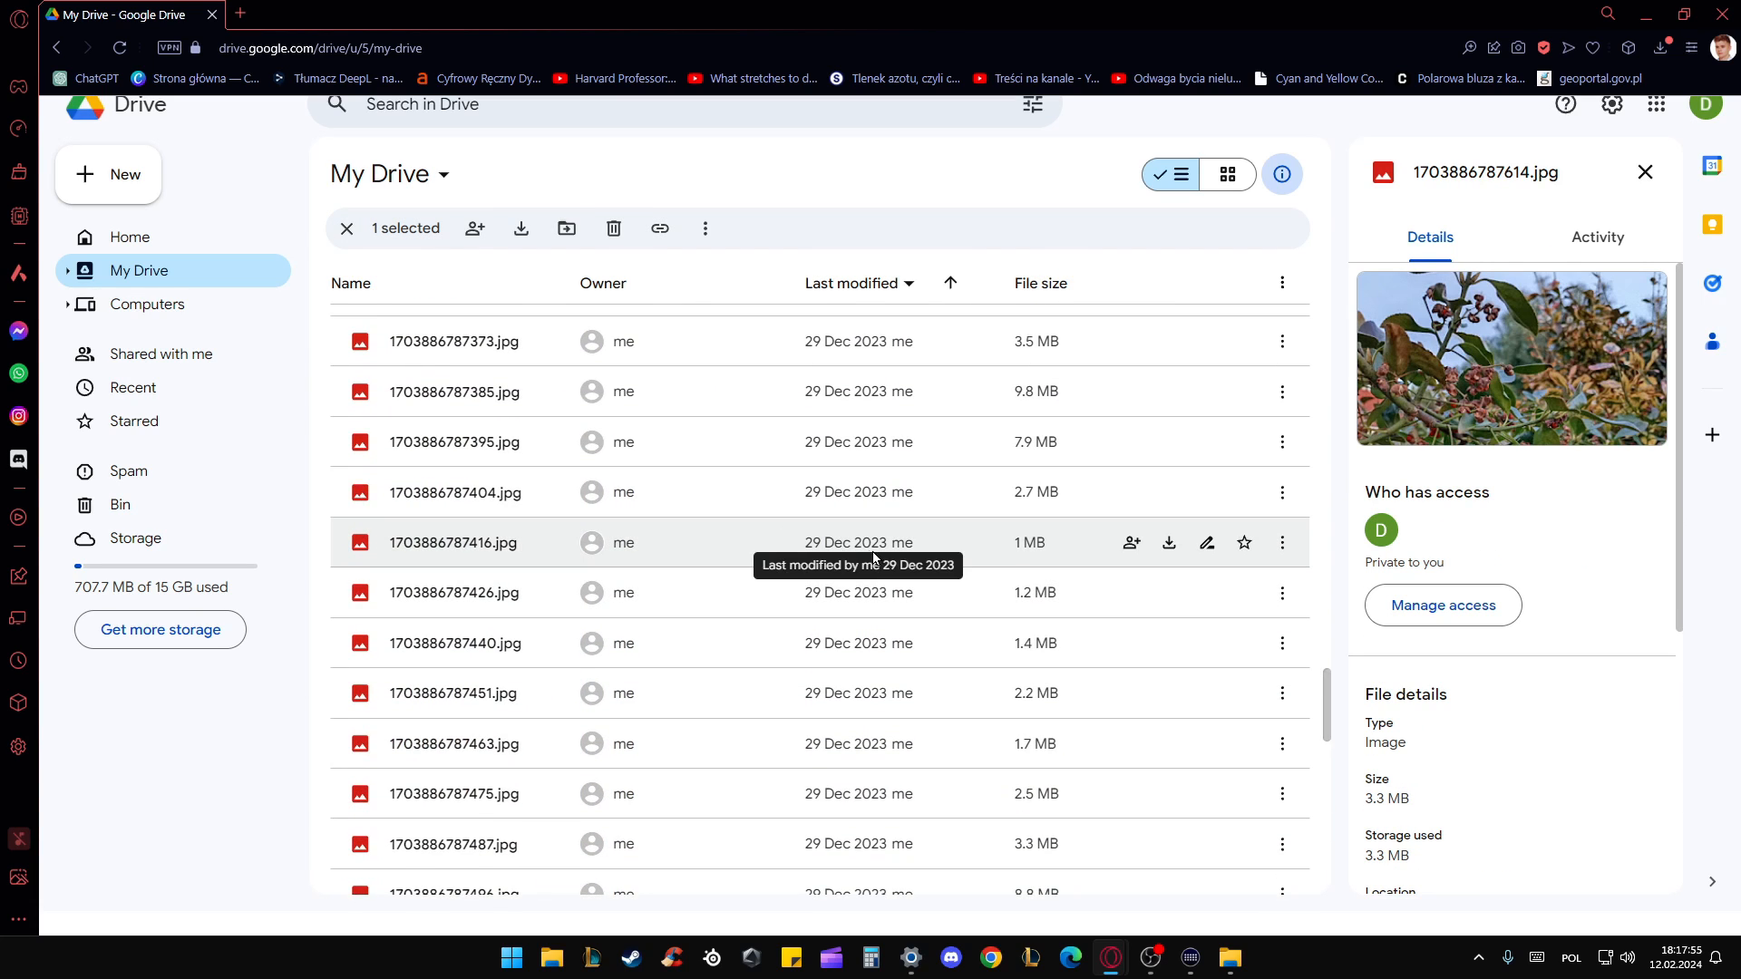